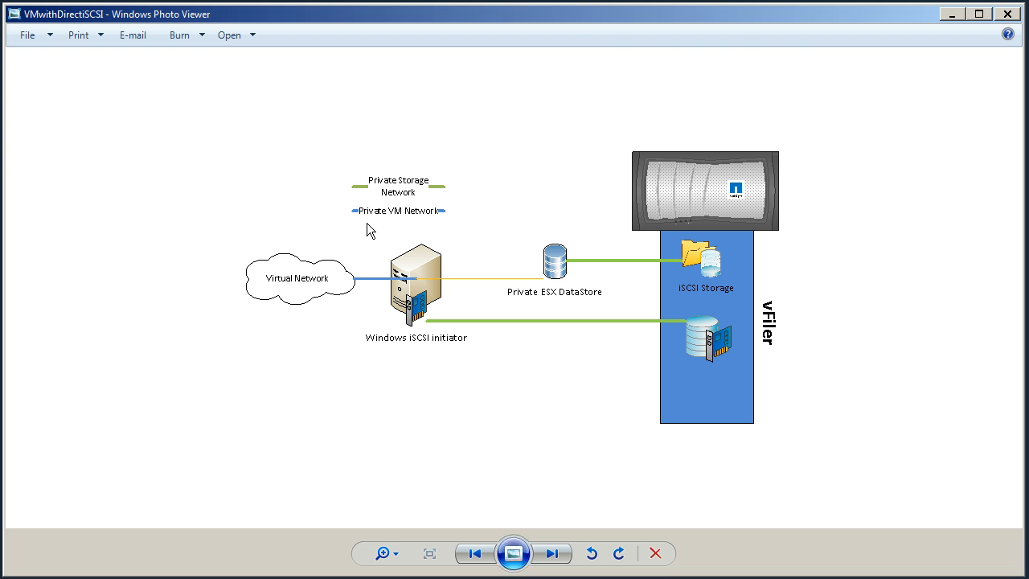
{"action": "mouse_move", "coordinate": [935, 14]}
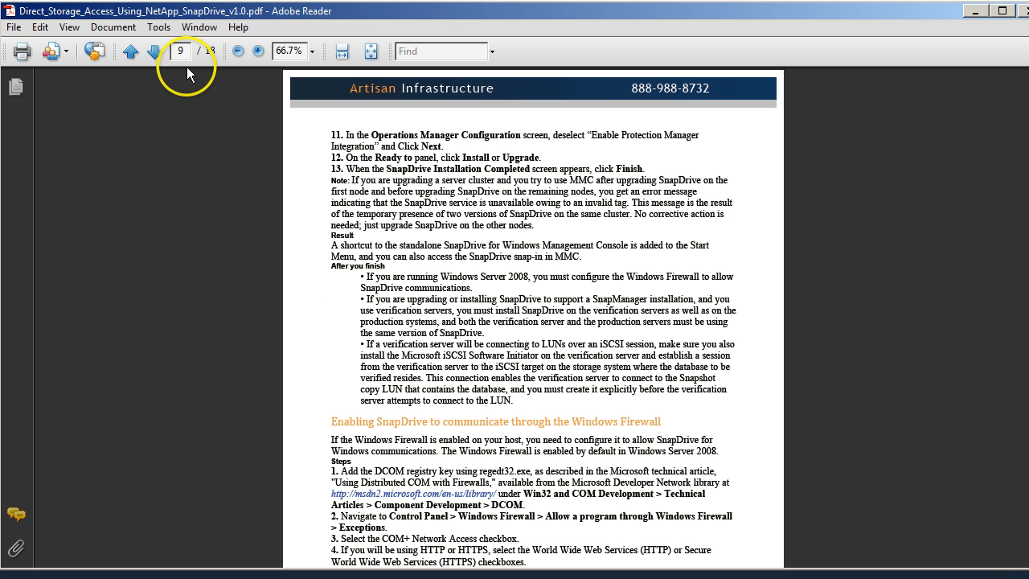
Step: Page back to the guide's cover, then forward to page 5 on SnapDrive components
{"action": "left_click", "coordinate": [130, 51]}
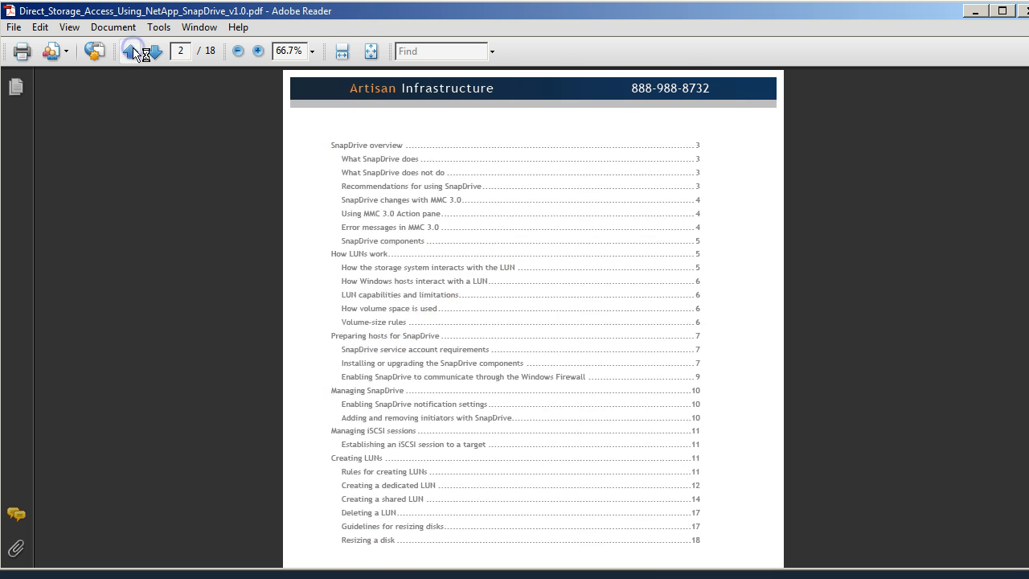
{"action": "left_click", "coordinate": [153, 50]}
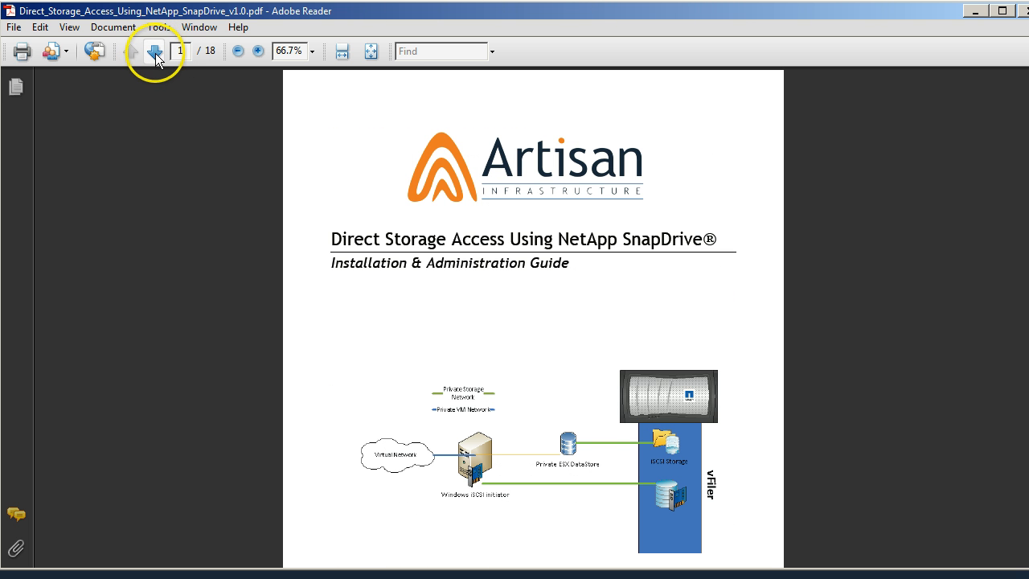
{"action": "mouse_move", "coordinate": [154, 51]}
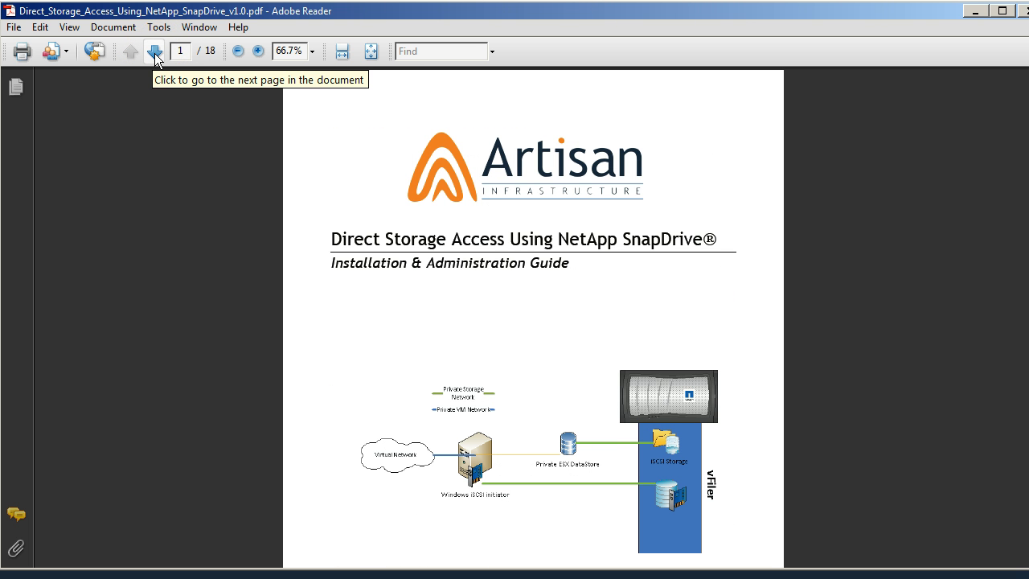
{"action": "left_click", "coordinate": [153, 51]}
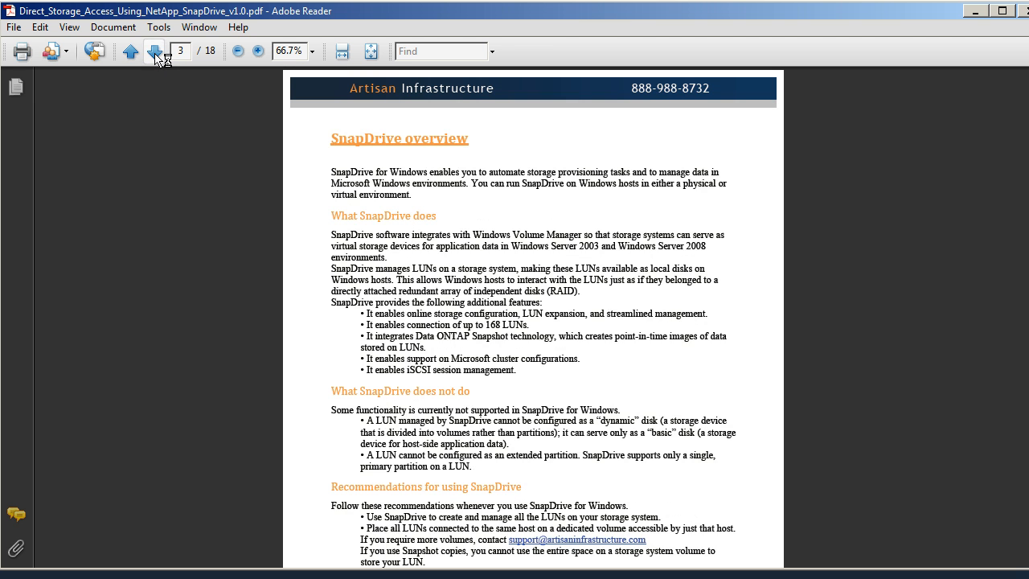
{"action": "left_click", "coordinate": [153, 50]}
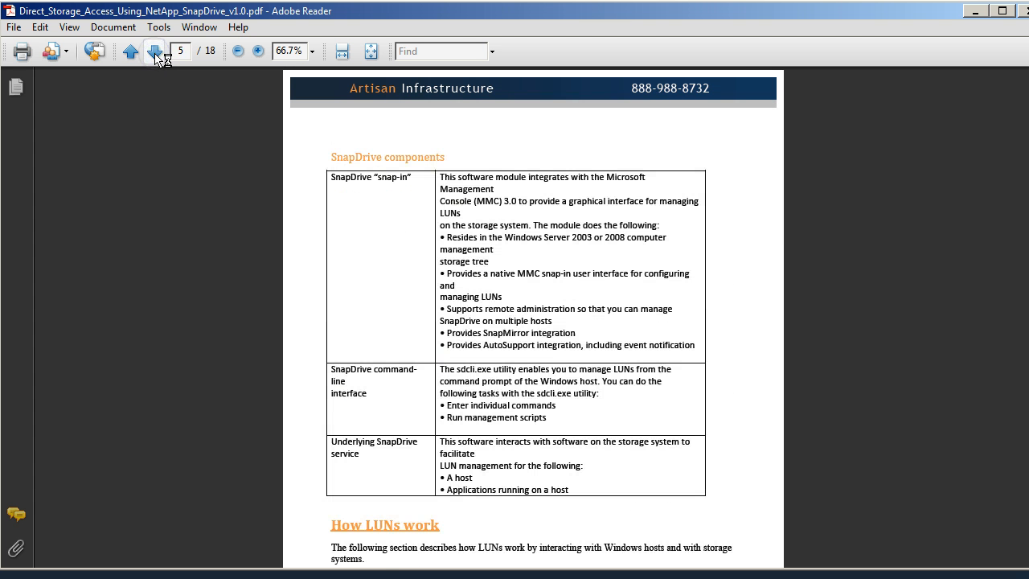
{"action": "left_click", "coordinate": [153, 51]}
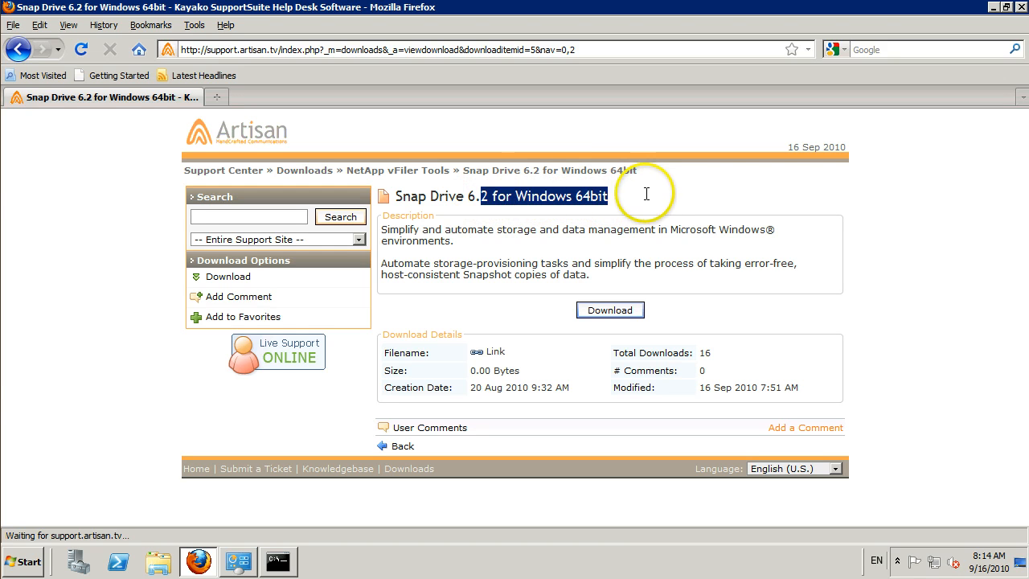
Step: Download and save snapdrive6.2_x64(2).exe, then launch it from the Downloads window
{"action": "left_click", "coordinate": [610, 311]}
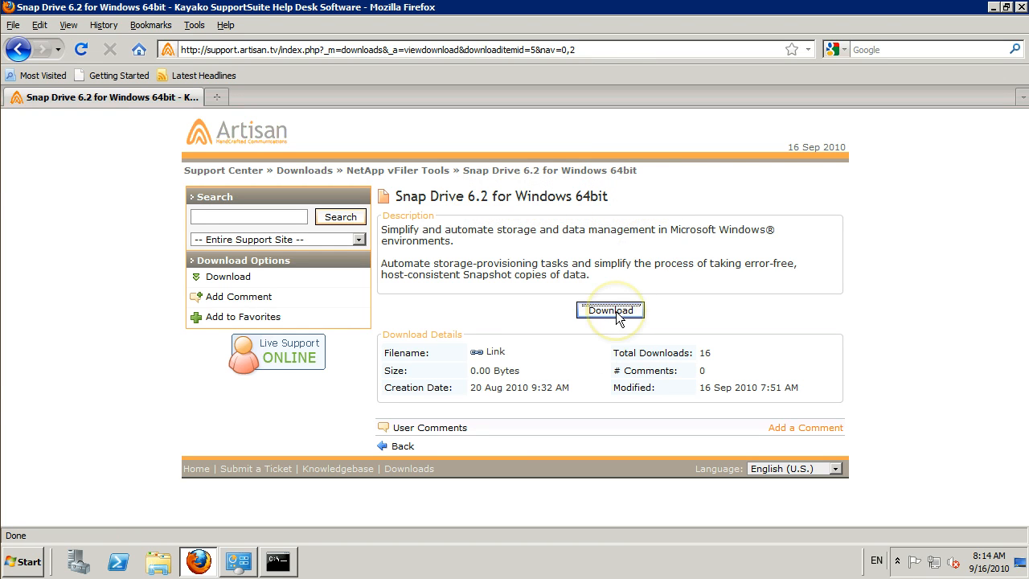
{"action": "left_click", "coordinate": [609, 310]}
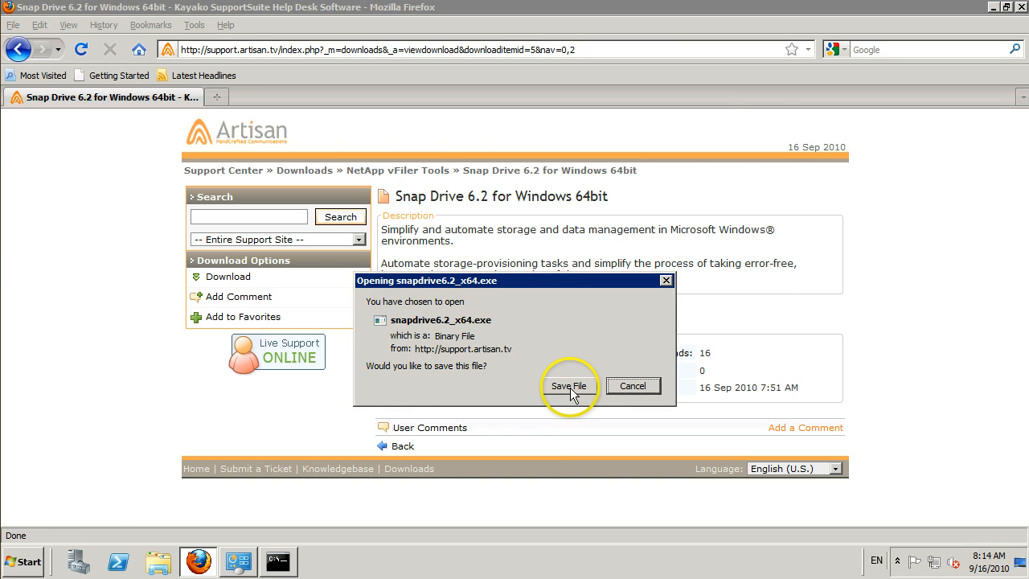
{"action": "left_click", "coordinate": [569, 386]}
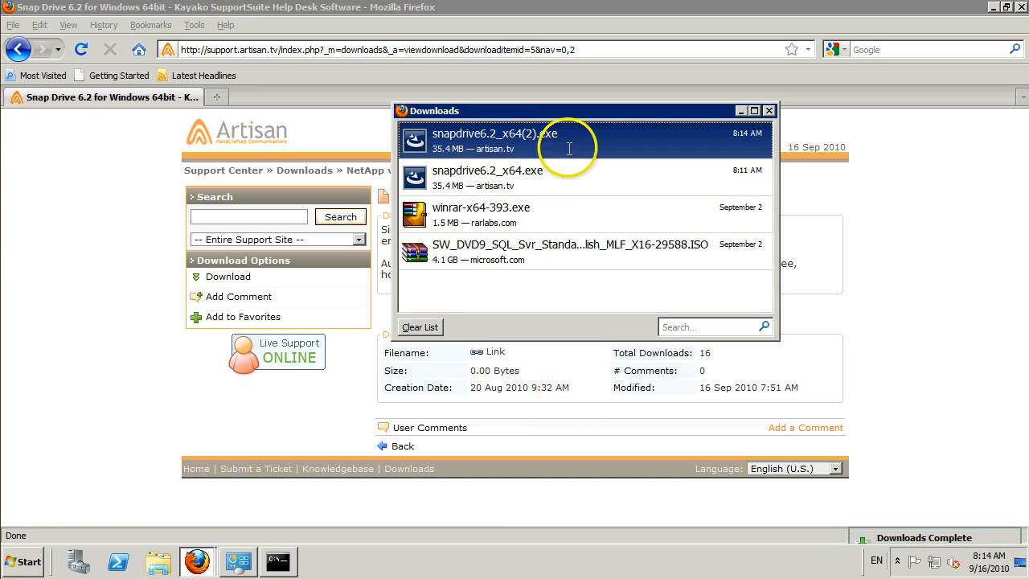
{"action": "double_click", "coordinate": [495, 141]}
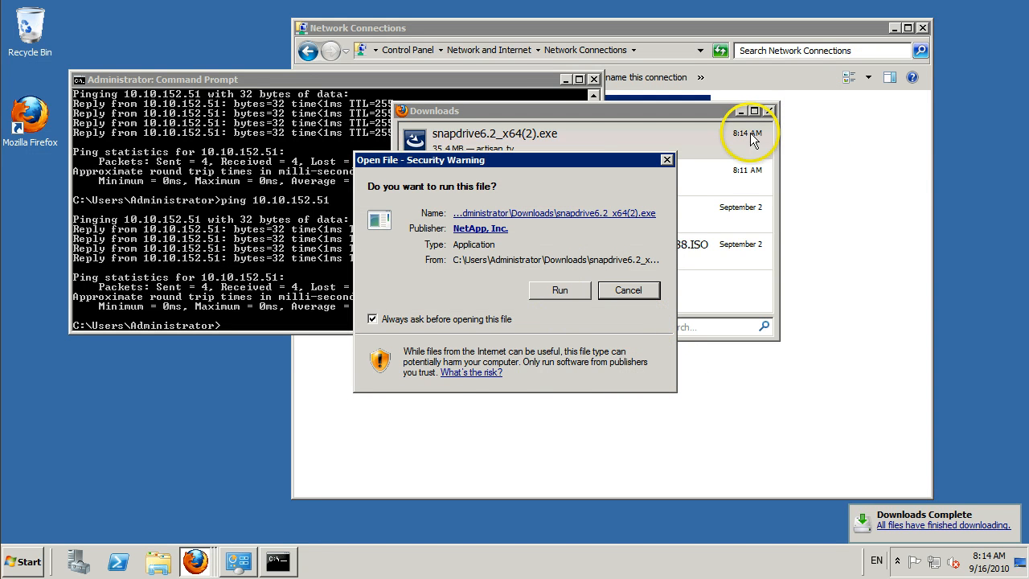
Step: Run the installer past the security warning and minimize Network Connections while setup extracts
{"action": "left_click", "coordinate": [559, 290]}
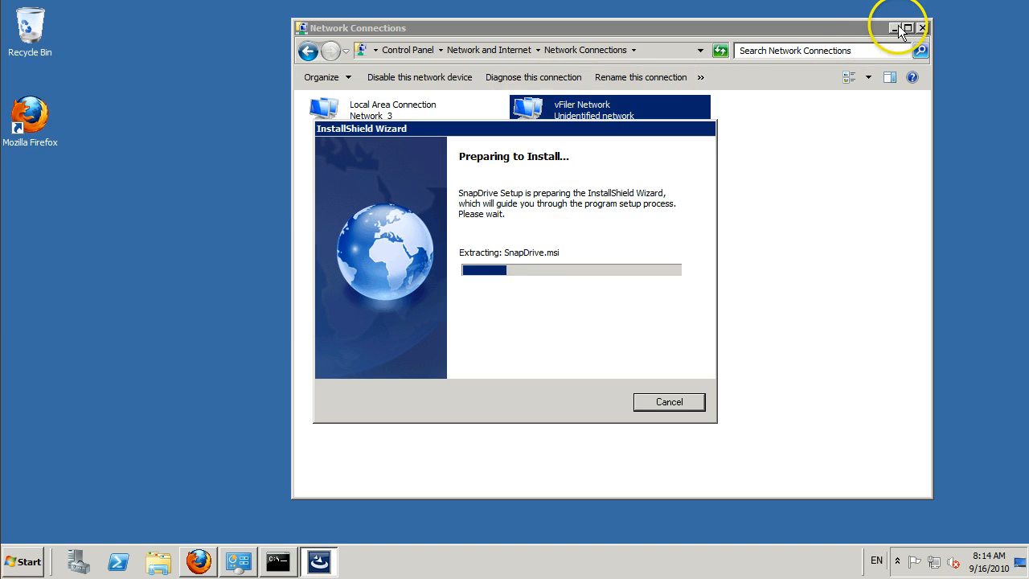
{"action": "left_click", "coordinate": [922, 27]}
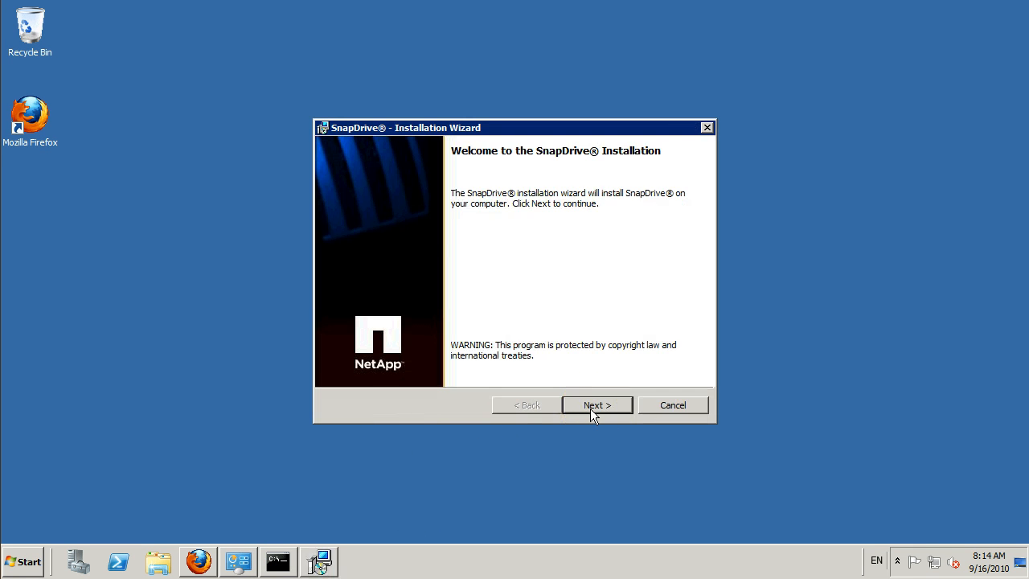
Step: Accept the license terms, pick Per Storage System licensing, and keep the customer details
{"action": "left_click", "coordinate": [597, 404]}
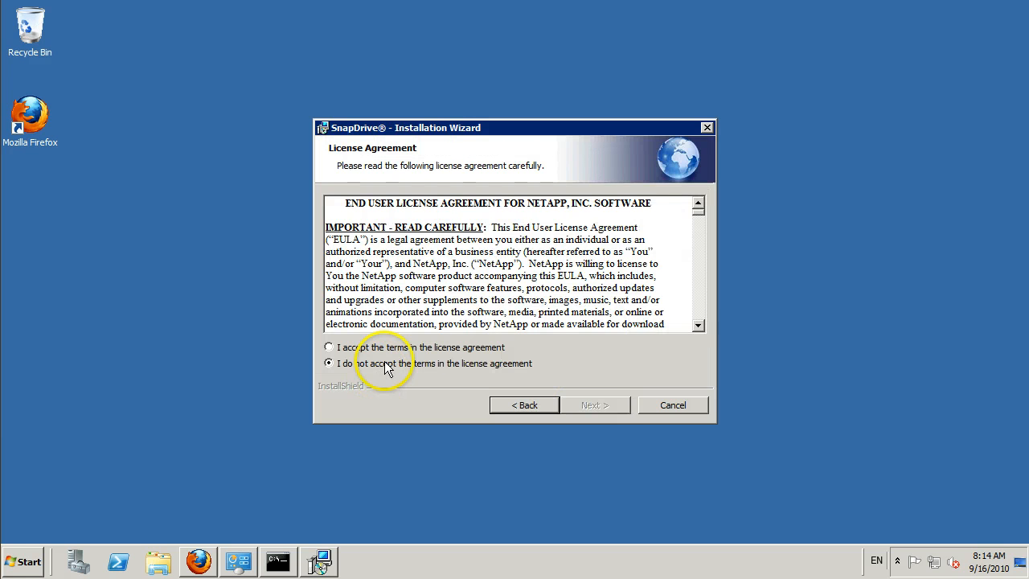
{"action": "left_click", "coordinate": [595, 404]}
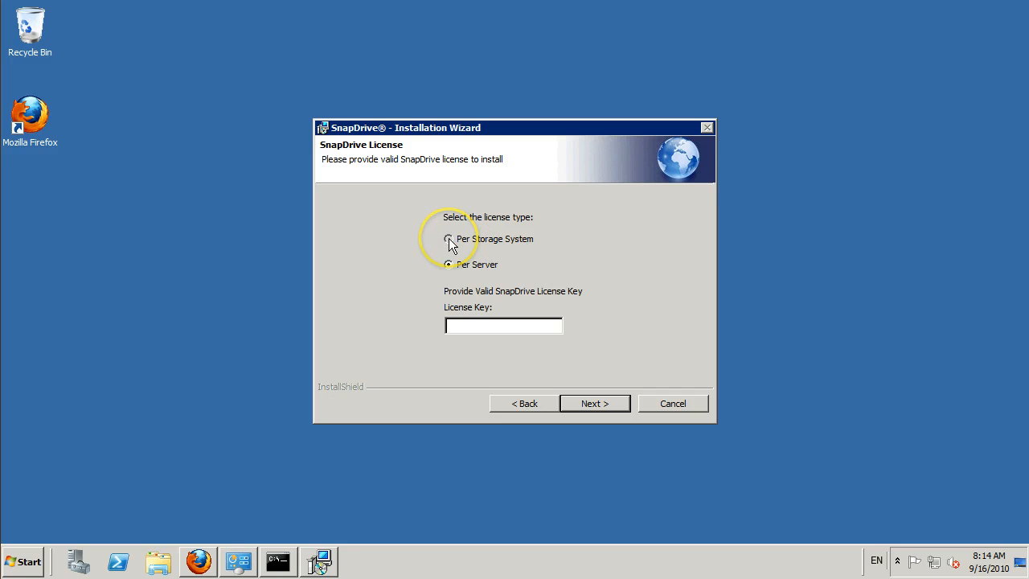
{"action": "left_click", "coordinate": [449, 239]}
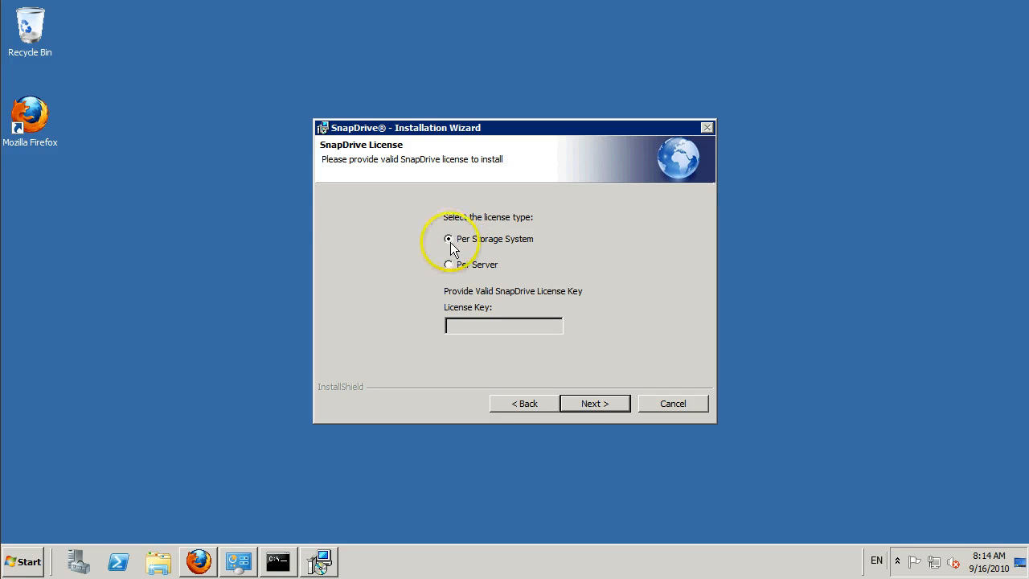
{"action": "left_click", "coordinate": [594, 403]}
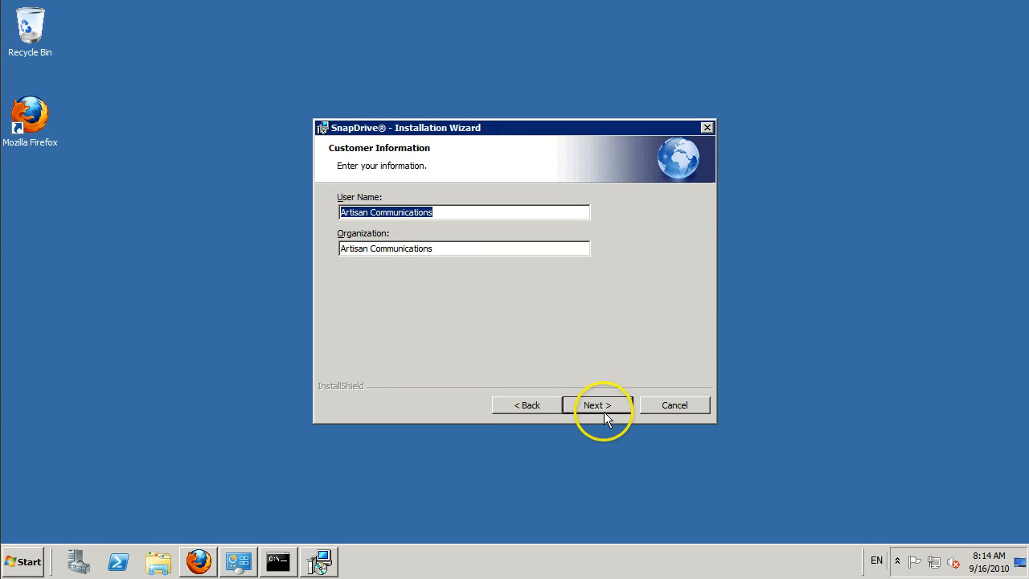
{"action": "left_click", "coordinate": [597, 404]}
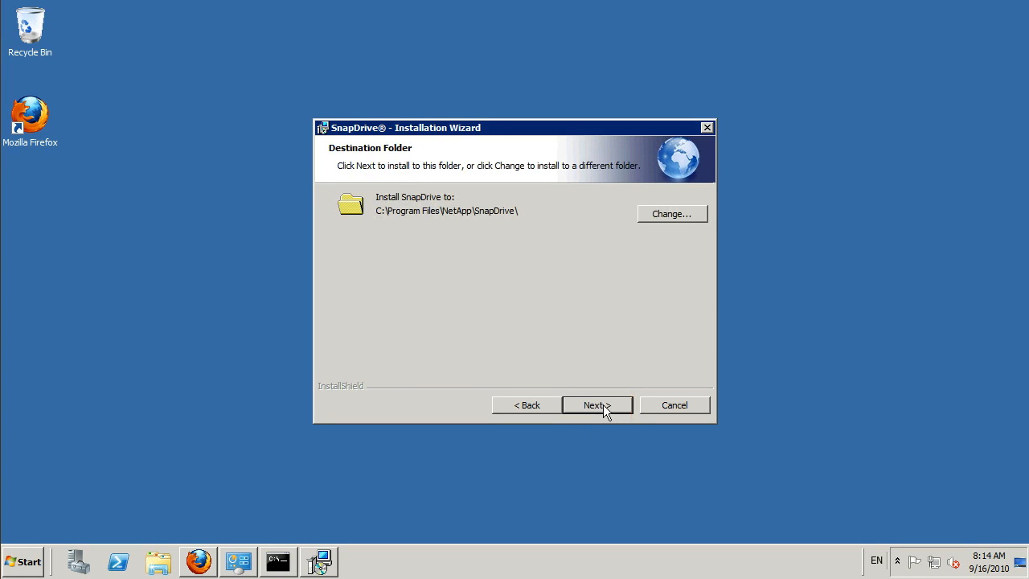
Step: Keep the default install folder and disable VirtualCenter/ESX Server settings
{"action": "left_click", "coordinate": [596, 405]}
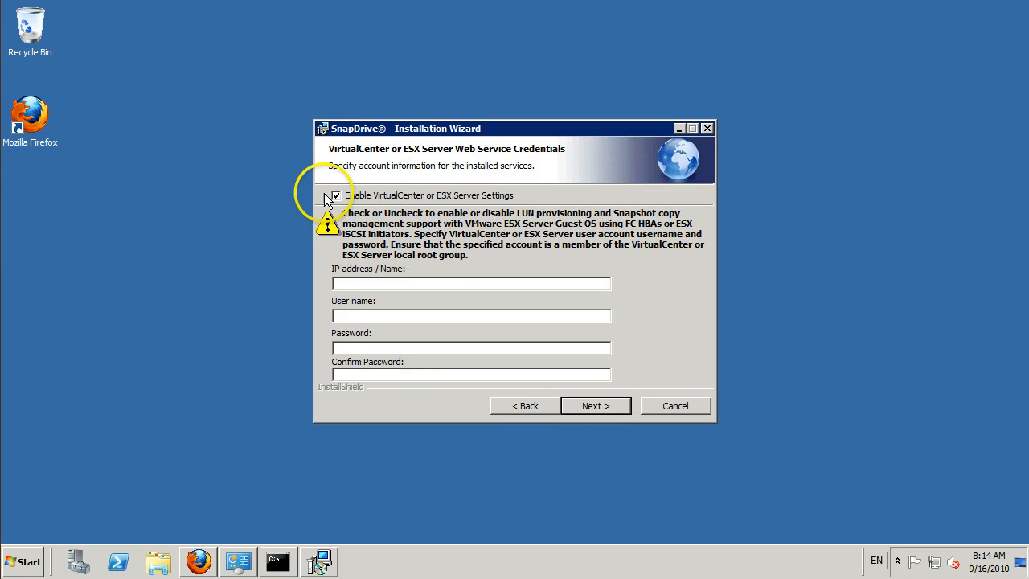
{"action": "left_click", "coordinate": [335, 198]}
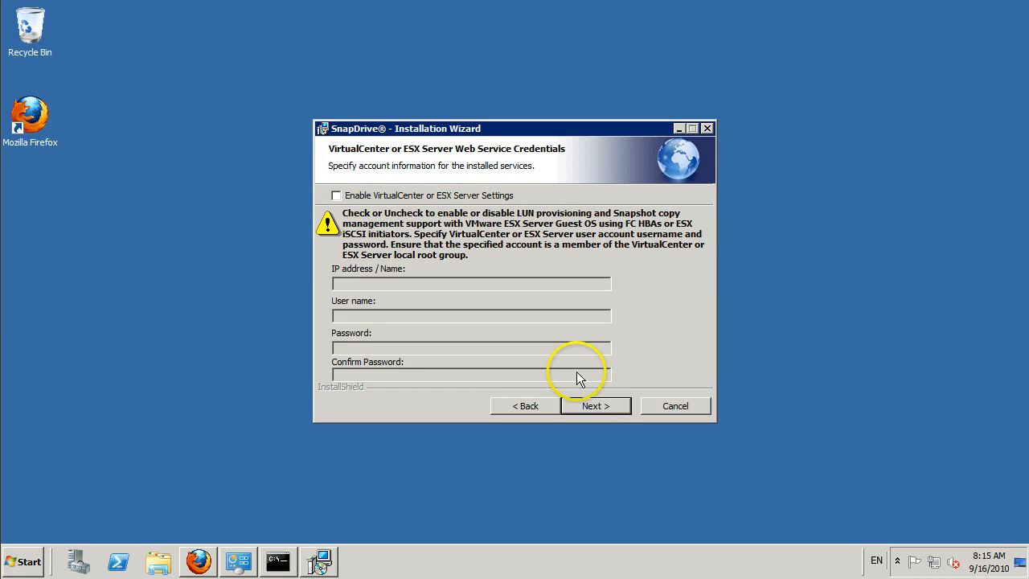
{"action": "left_click", "coordinate": [595, 406]}
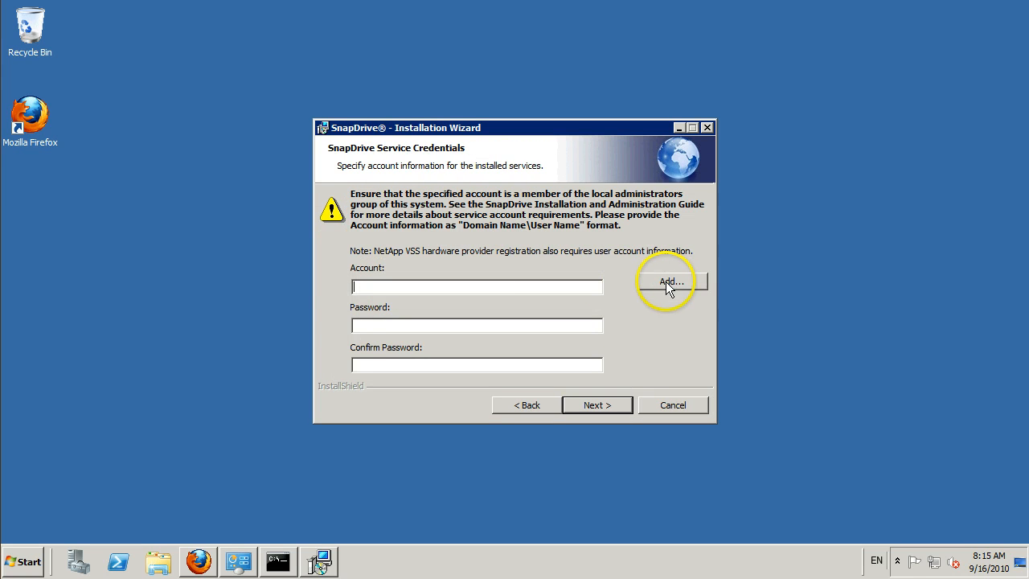
Step: Set the SnapDrive service account to SQL\Administrator with its password
{"action": "left_click", "coordinate": [671, 282]}
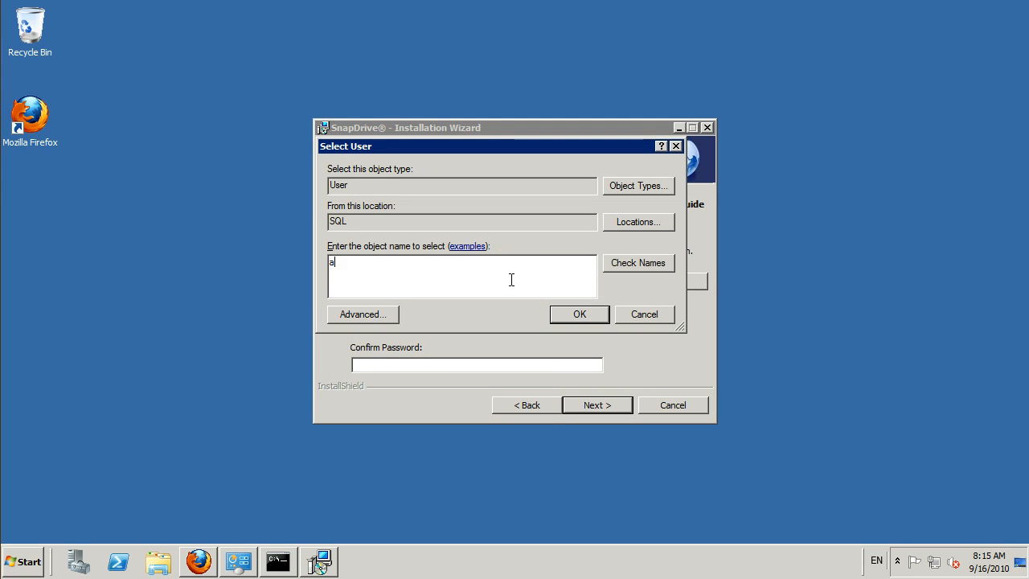
{"action": "type", "text": "dministrator"}
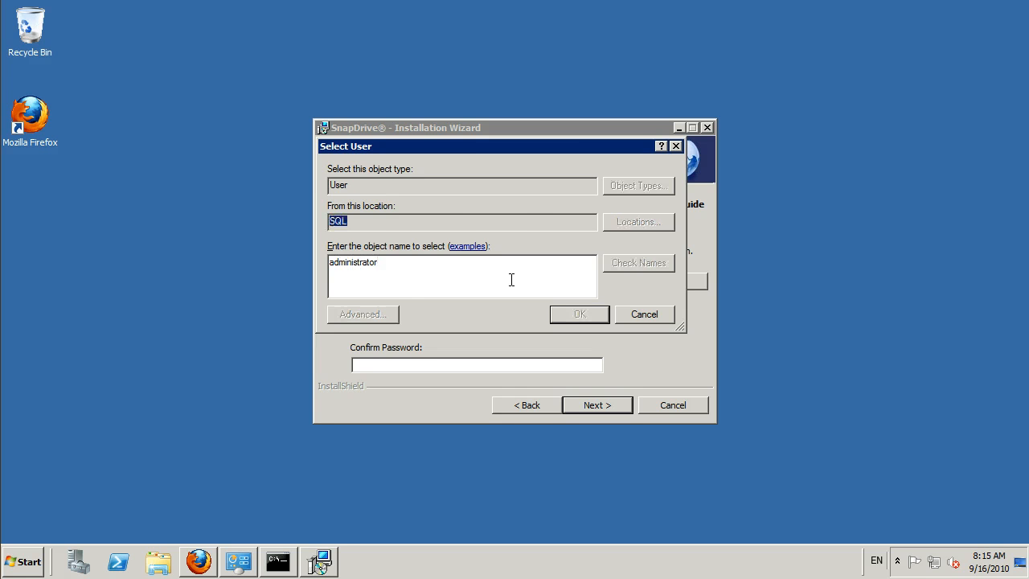
{"action": "left_click", "coordinate": [579, 314]}
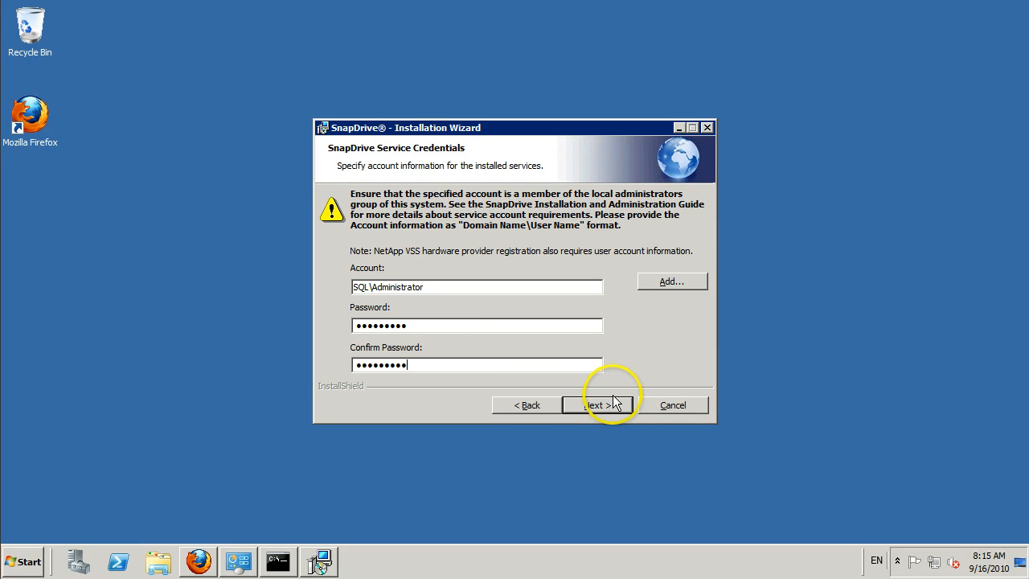
{"action": "left_click", "coordinate": [596, 404]}
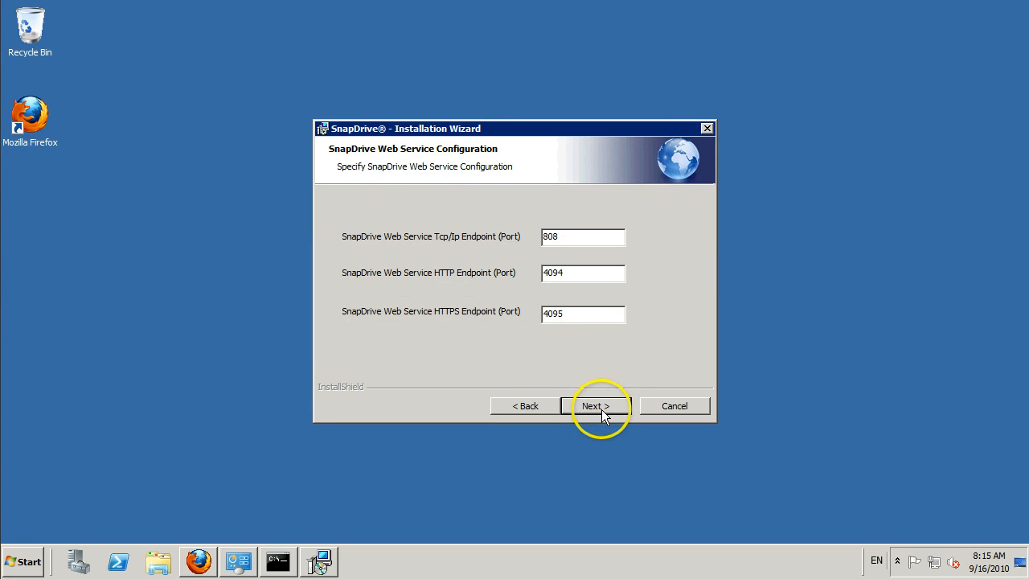
{"action": "mouse_move", "coordinate": [587, 221]}
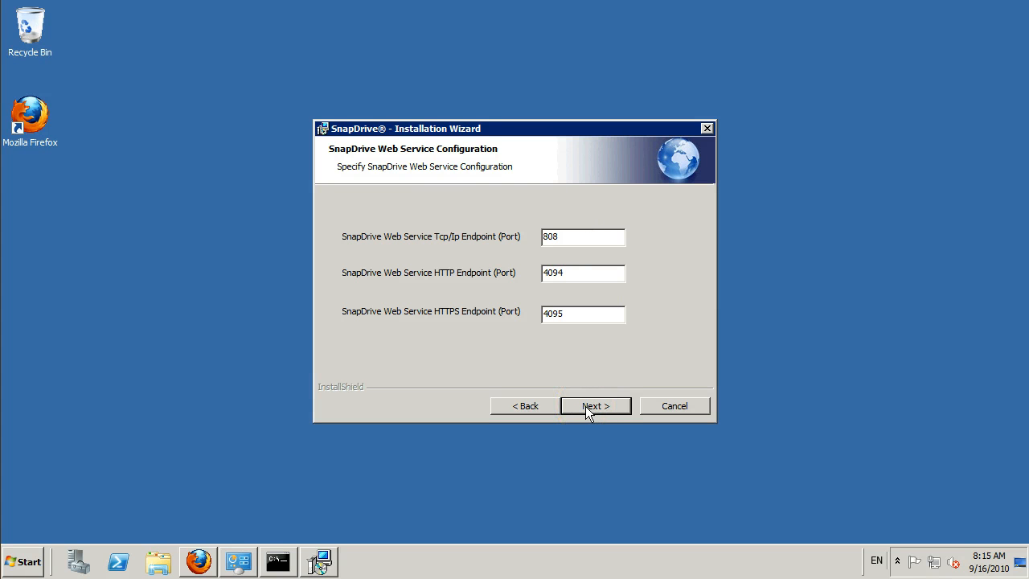
Step: Keep default web service ports and use HTTP transport with user root and password
{"action": "left_click", "coordinate": [594, 405]}
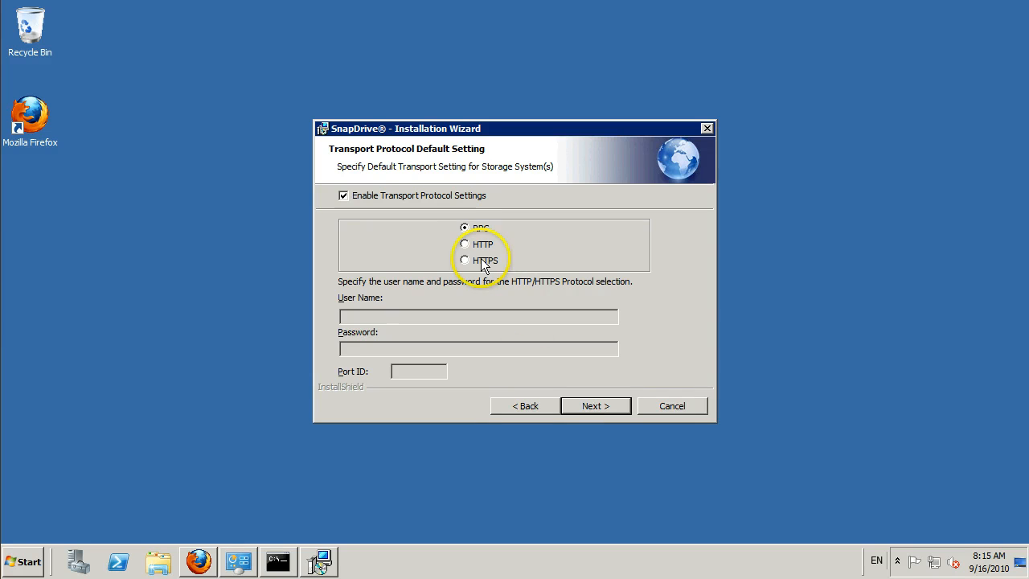
{"action": "left_click", "coordinate": [464, 243]}
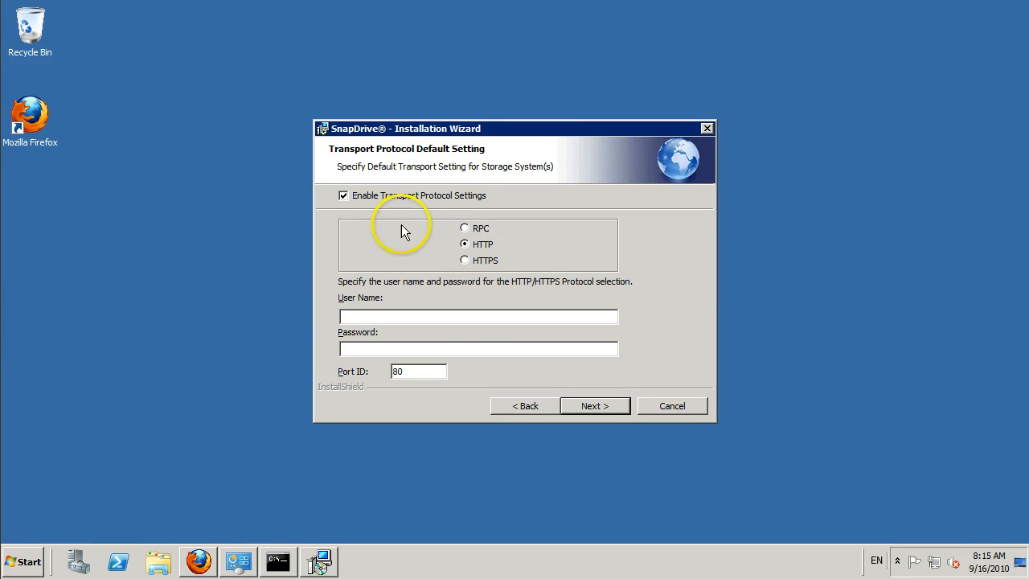
{"action": "mouse_move", "coordinate": [456, 319]}
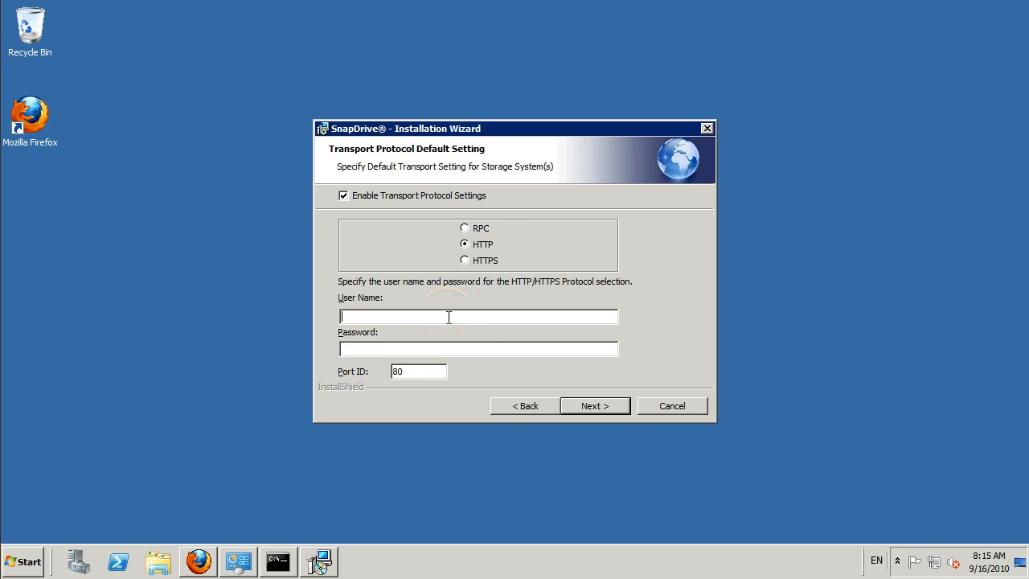
{"action": "type", "text": "root"}
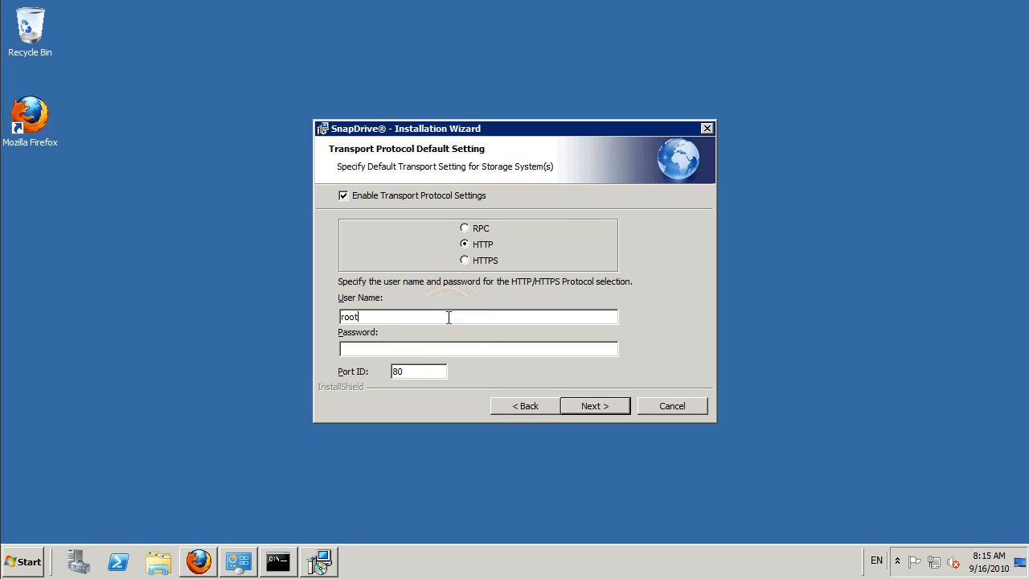
{"action": "left_click", "coordinate": [479, 348]}
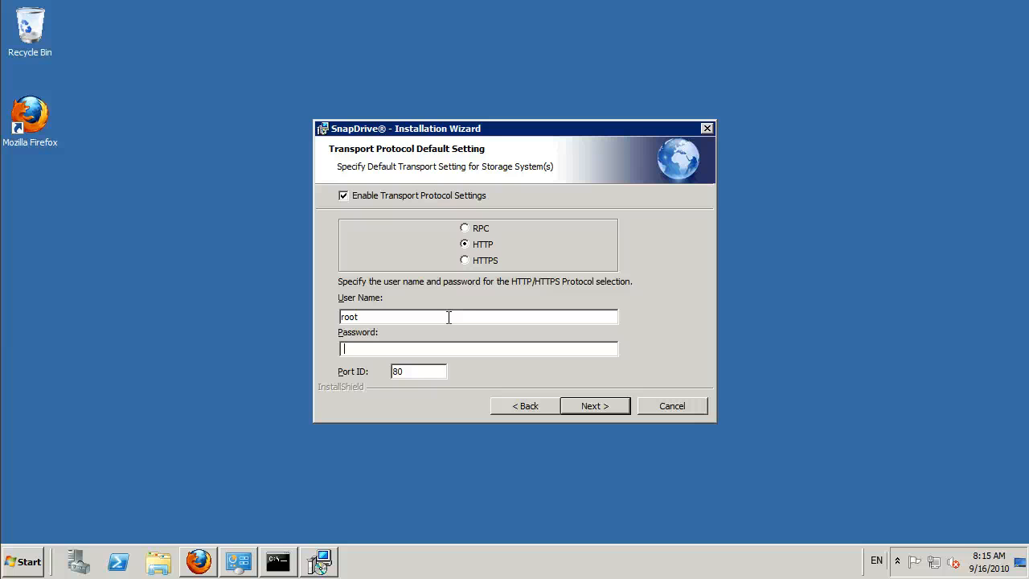
{"action": "type", "text": "password"}
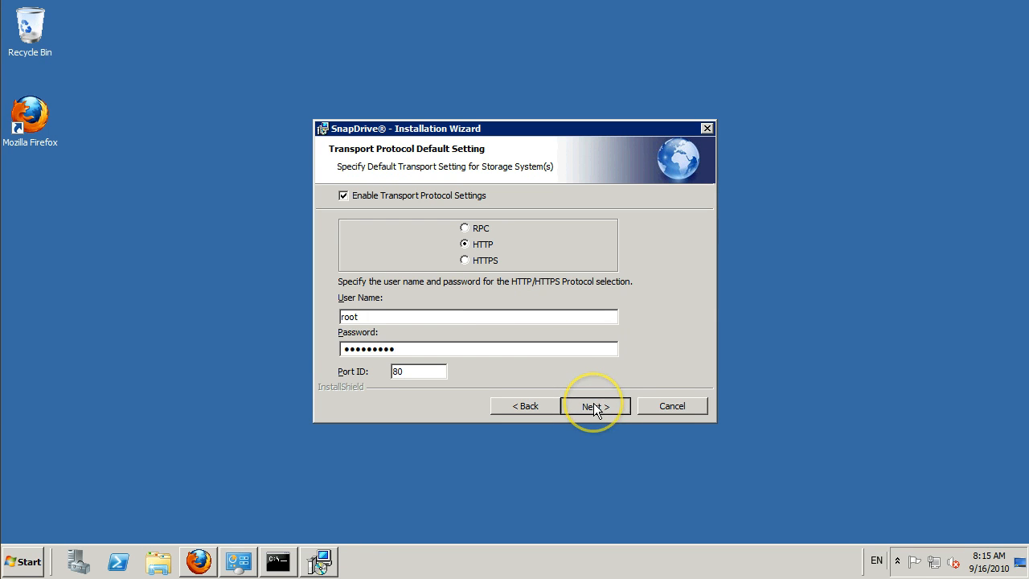
{"action": "left_click", "coordinate": [593, 405]}
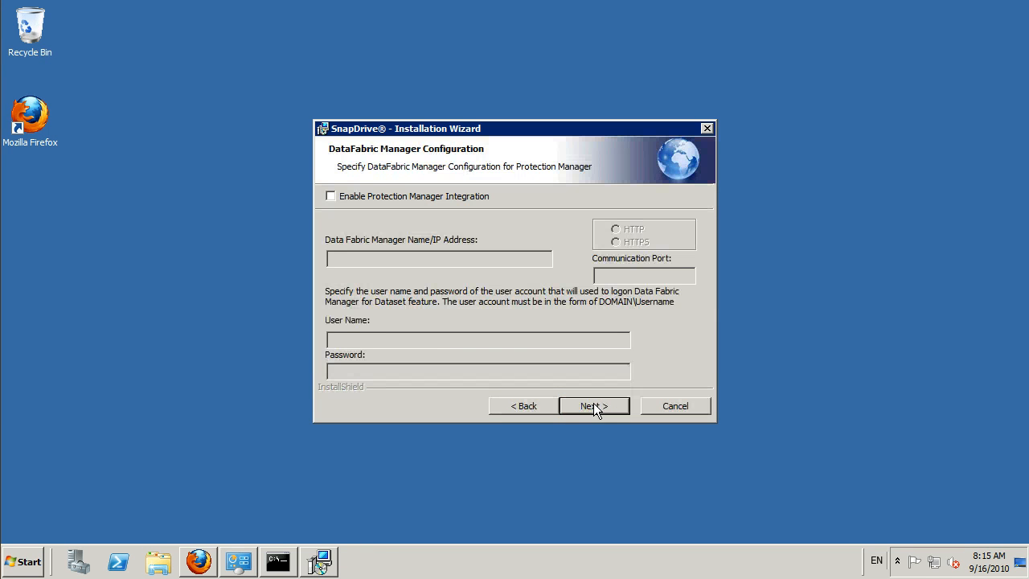
Step: Skip Protection Manager integration, install SnapDrive, and finish the wizard
{"action": "left_click", "coordinate": [593, 405]}
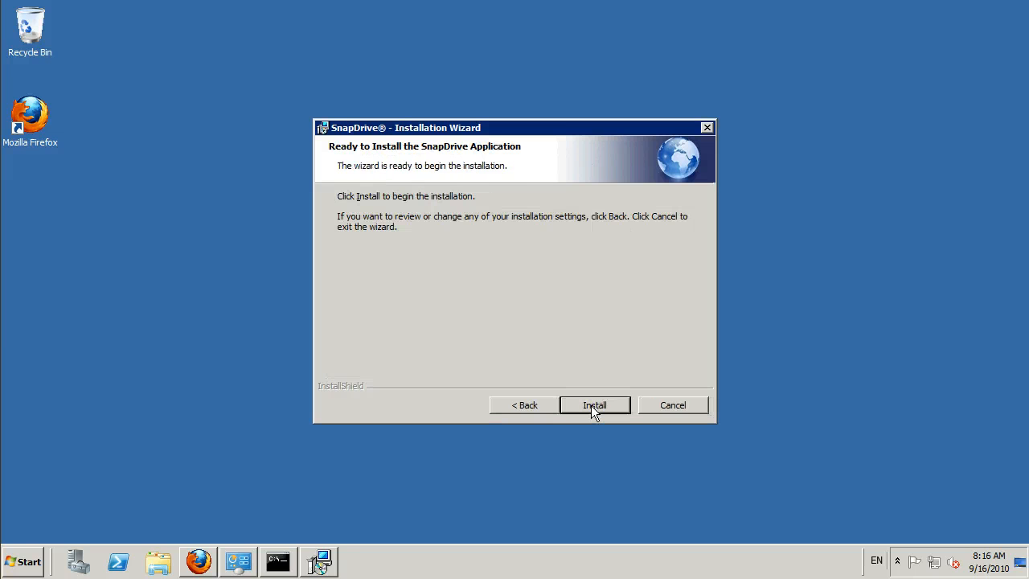
{"action": "left_click", "coordinate": [595, 404]}
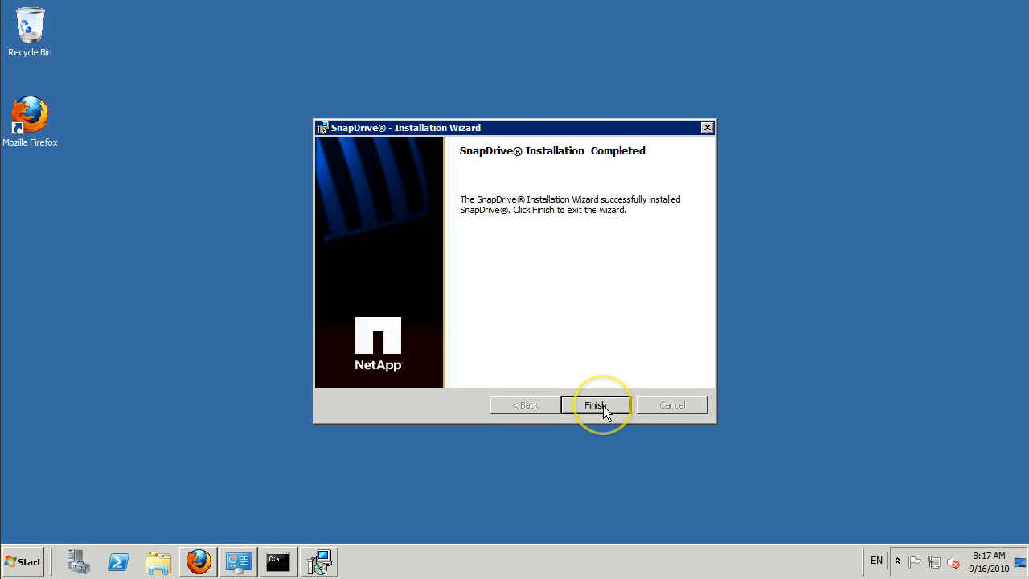
{"action": "left_click", "coordinate": [595, 404]}
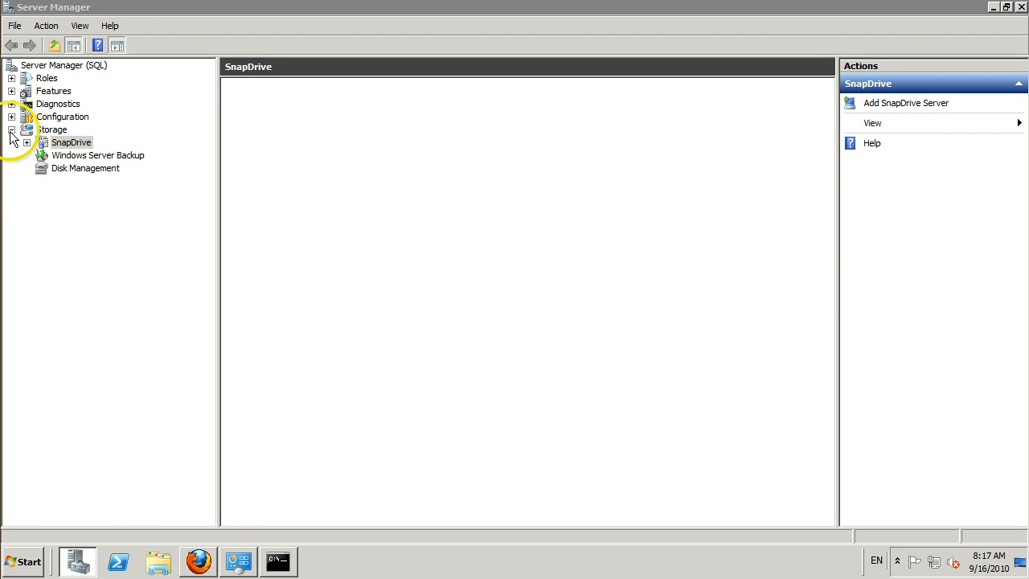
Step: Expand SnapDrive > SQL (Local) and open iSCSI Management to show the target list
{"action": "left_click", "coordinate": [70, 142]}
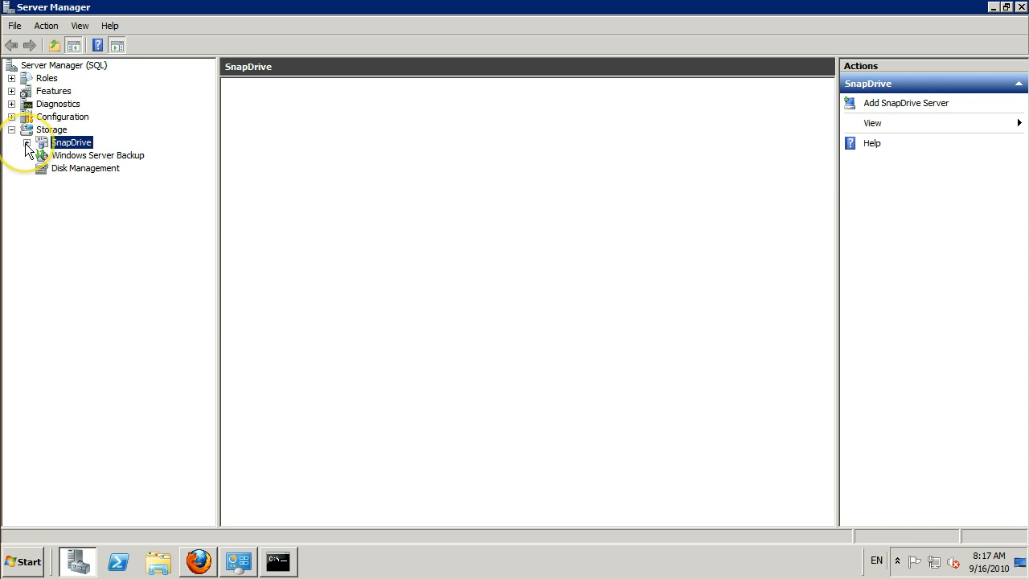
{"action": "left_click", "coordinate": [27, 142]}
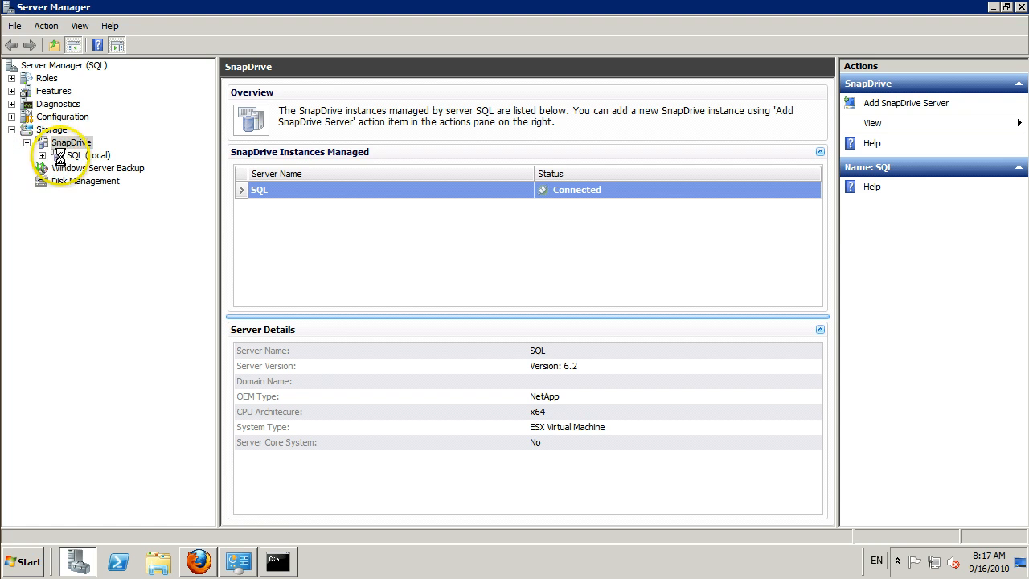
{"action": "left_click", "coordinate": [78, 155]}
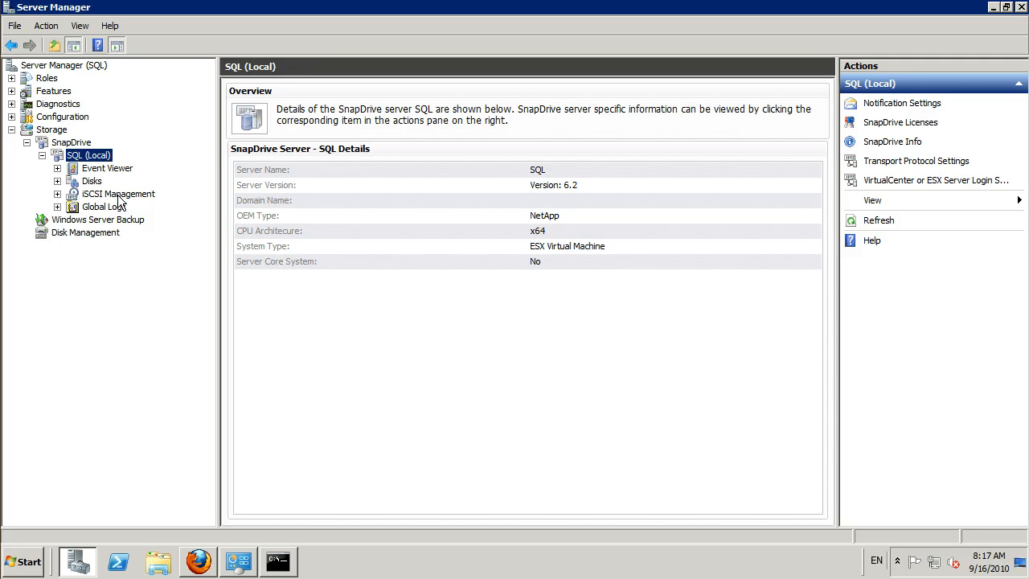
{"action": "left_click", "coordinate": [118, 194]}
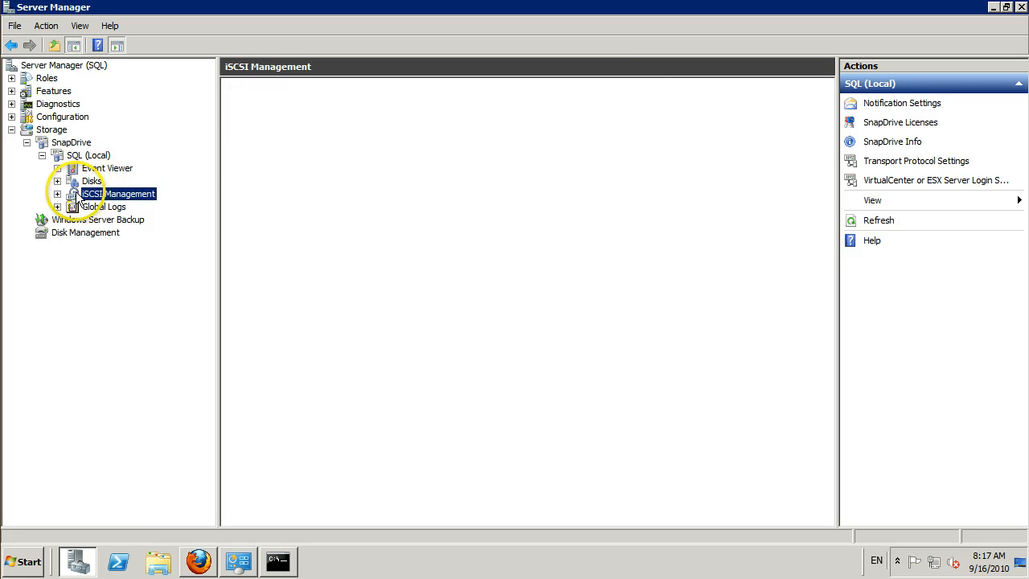
{"action": "left_click", "coordinate": [131, 193]}
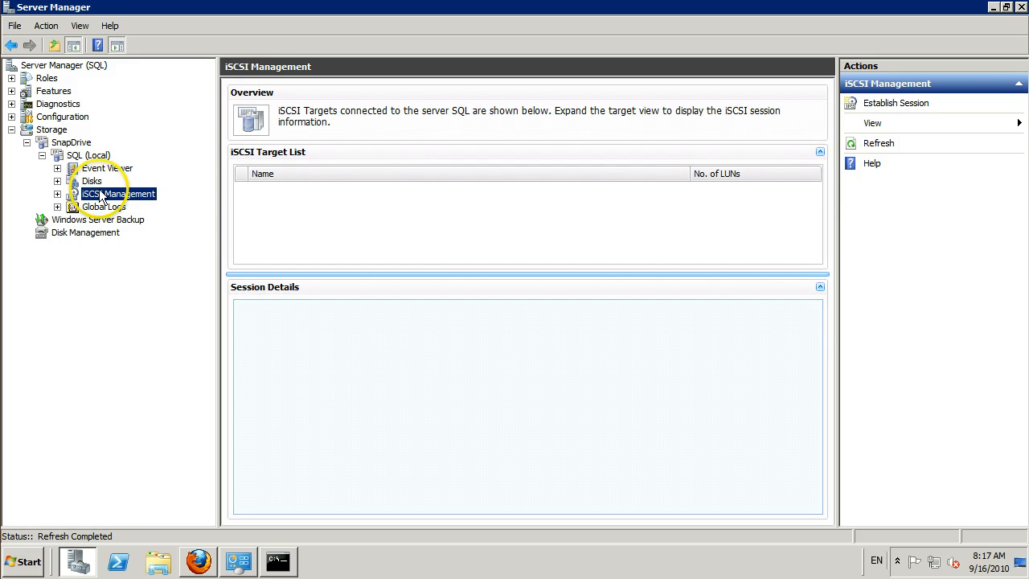
{"action": "mouse_move", "coordinate": [428, 389]}
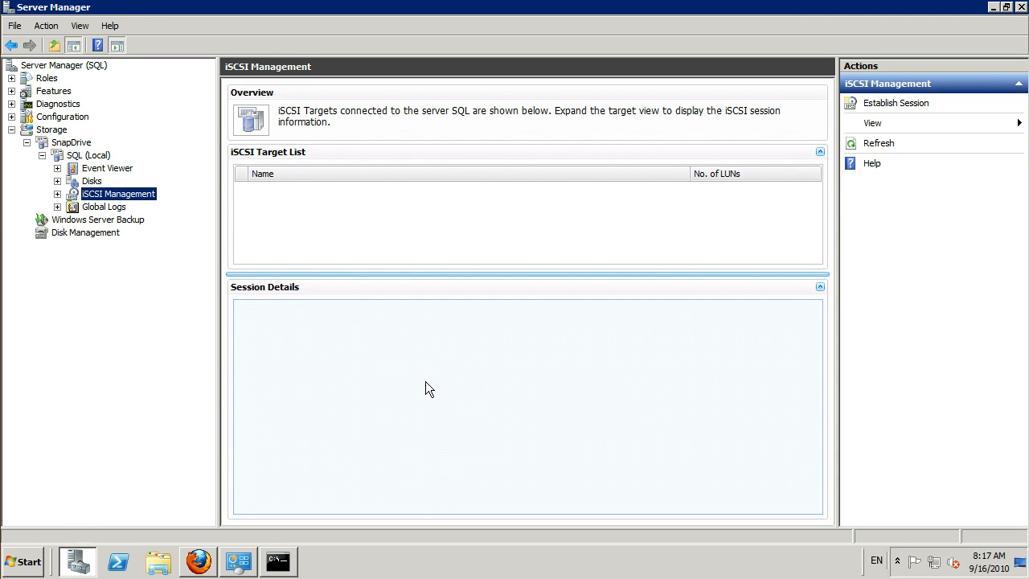